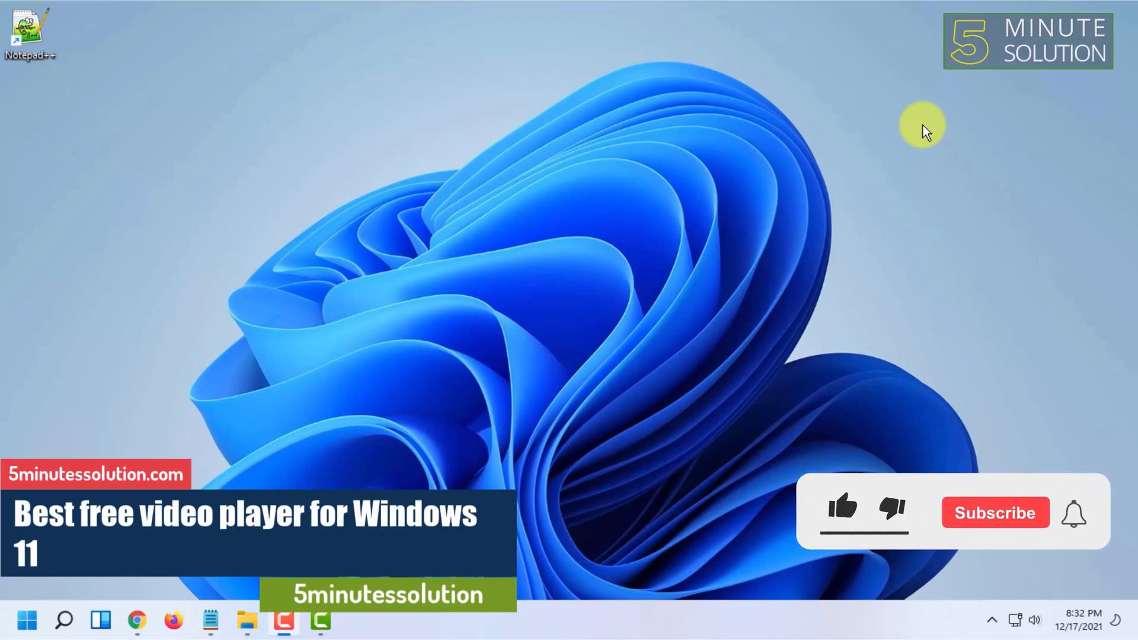
# - Restore the Chrome window showing the Google search results for potplayer
pyautogui.click(842, 514)
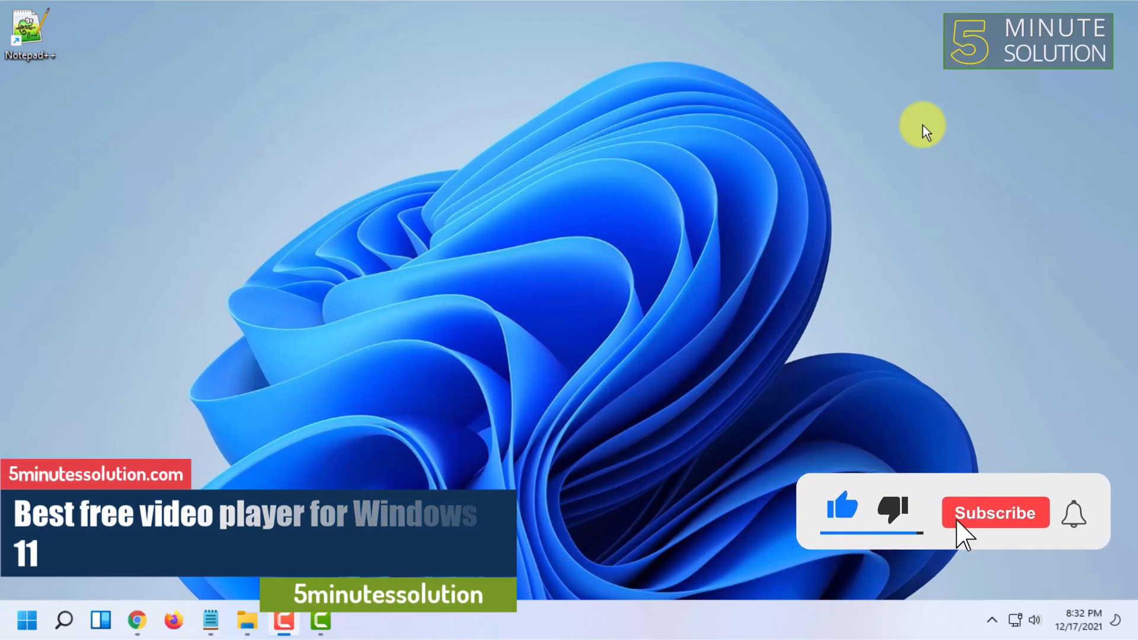
pyautogui.click(995, 513)
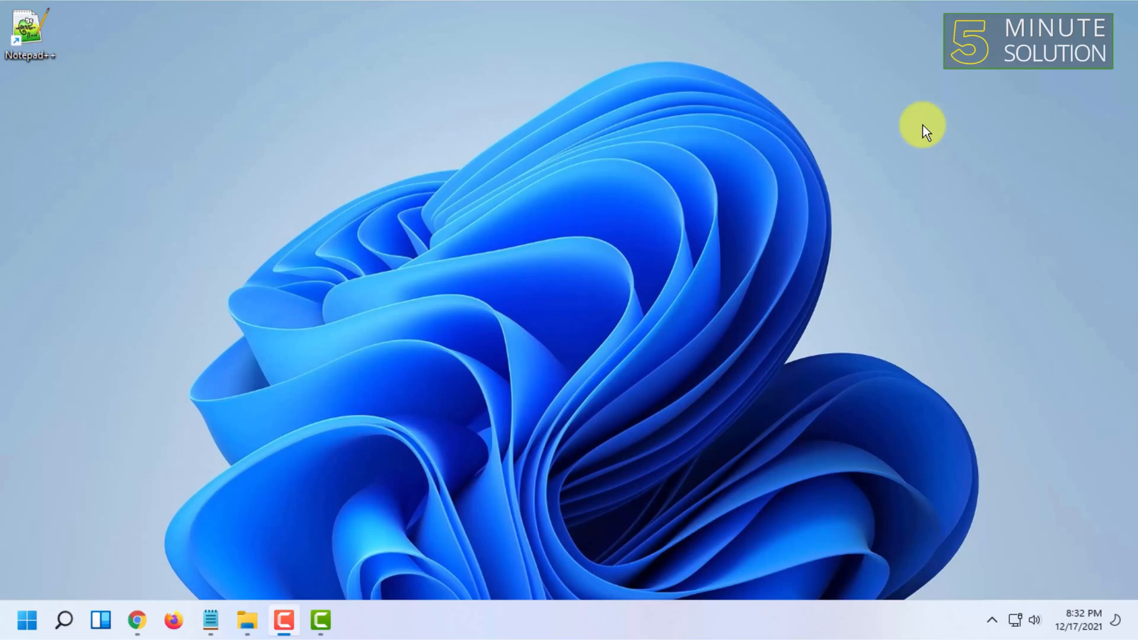
pyautogui.moveTo(610, 185)
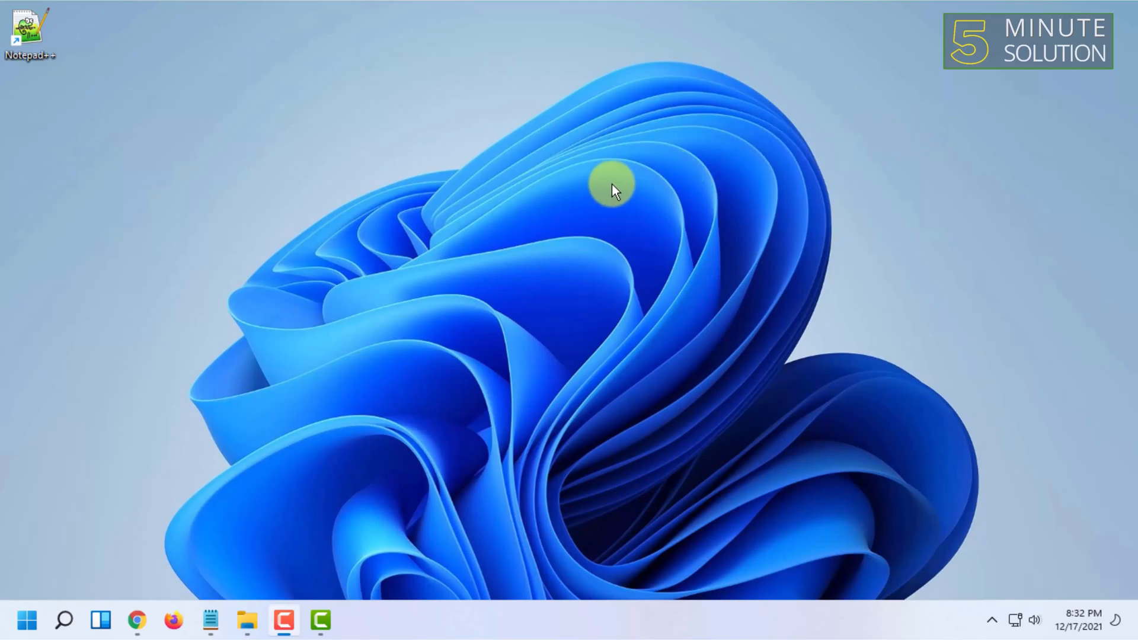
pyautogui.moveTo(610, 183)
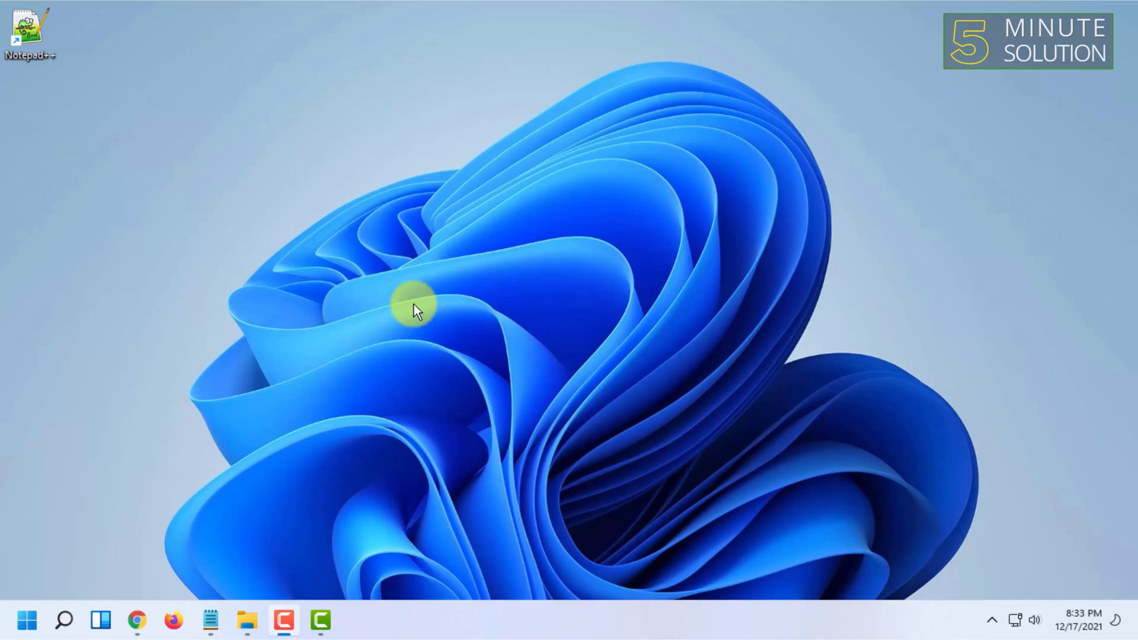
pyautogui.moveTo(507, 491)
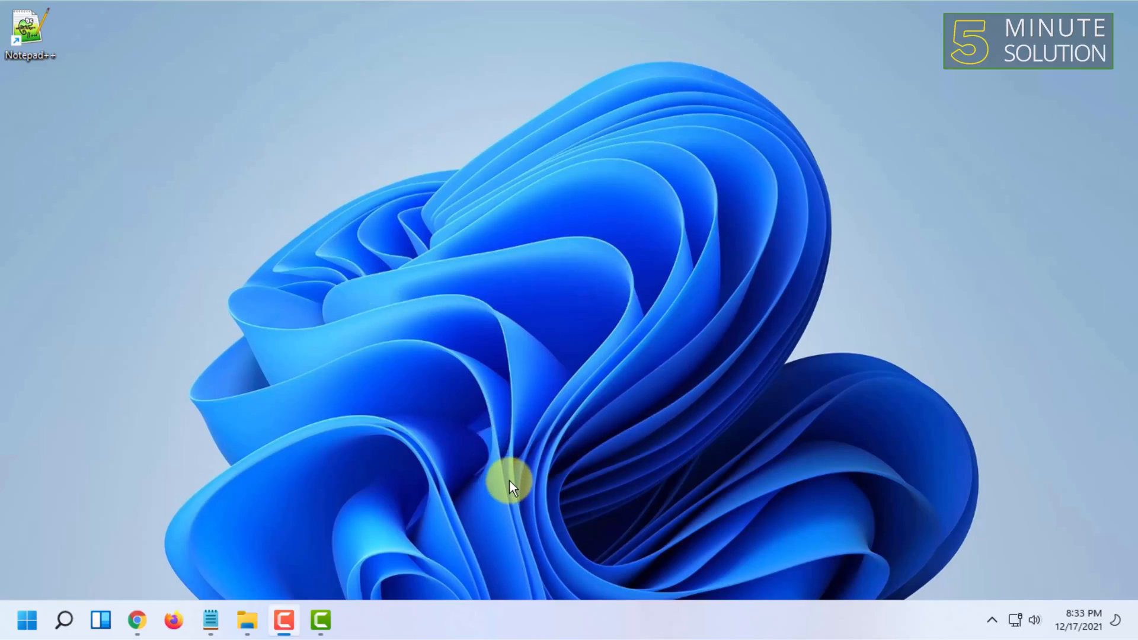
pyautogui.moveTo(557, 54)
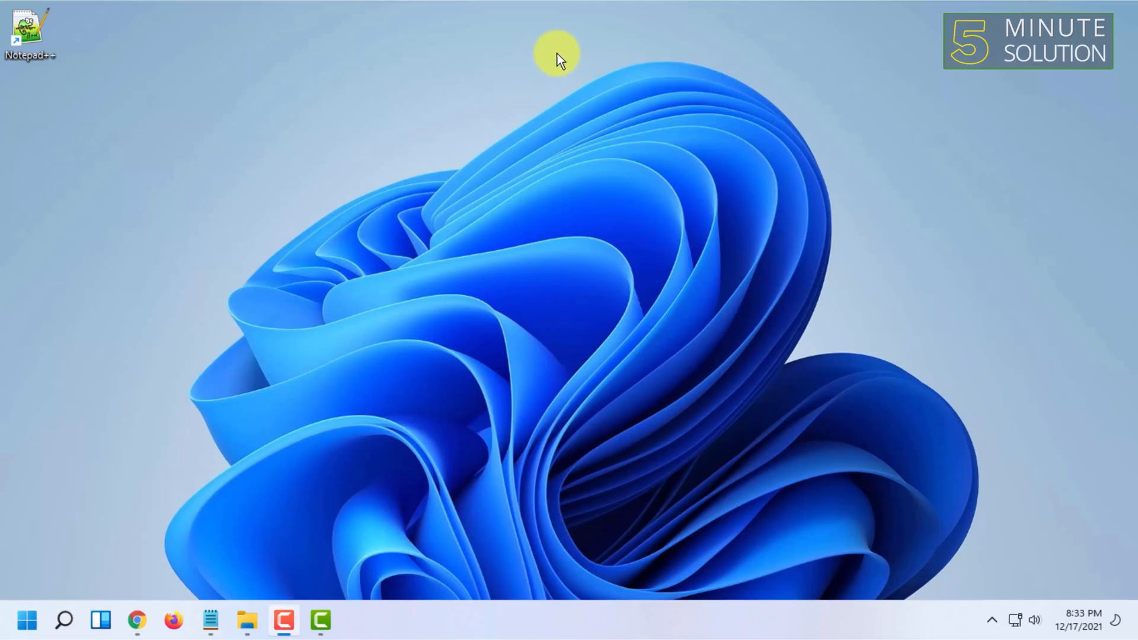
pyautogui.moveTo(531, 217)
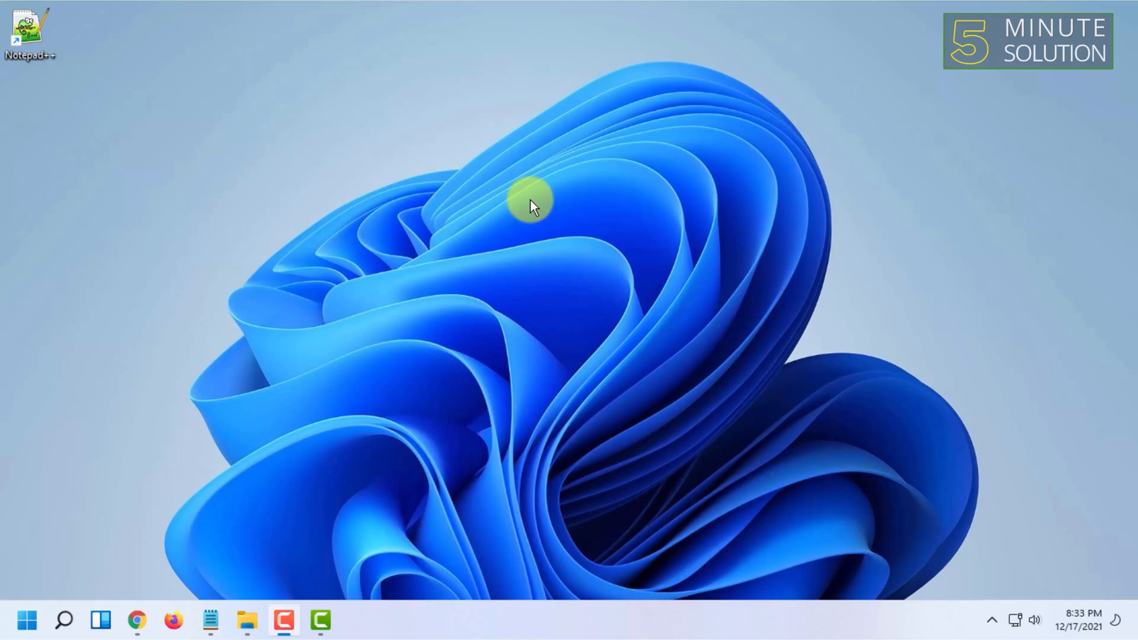
pyautogui.moveTo(322, 339)
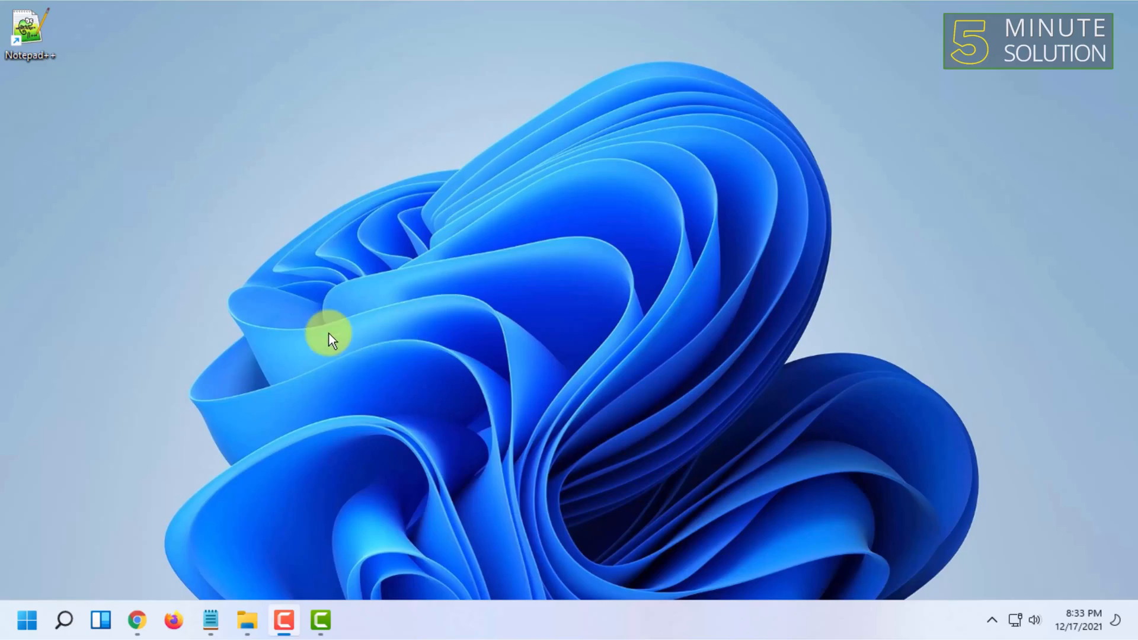
pyautogui.moveTo(164, 530)
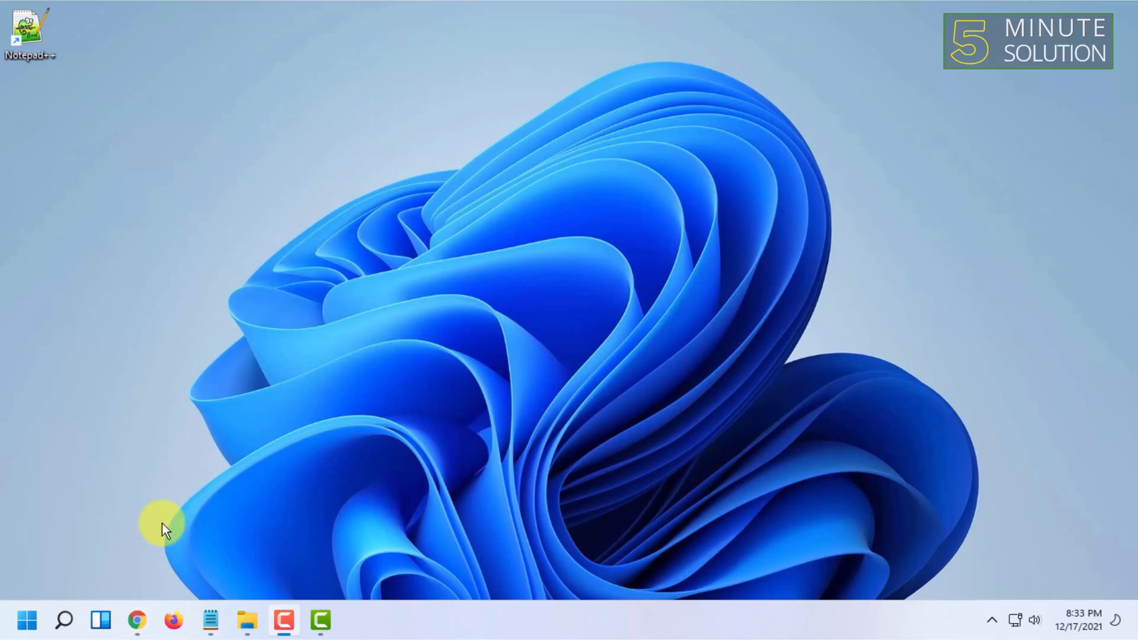
pyautogui.moveTo(560, 147)
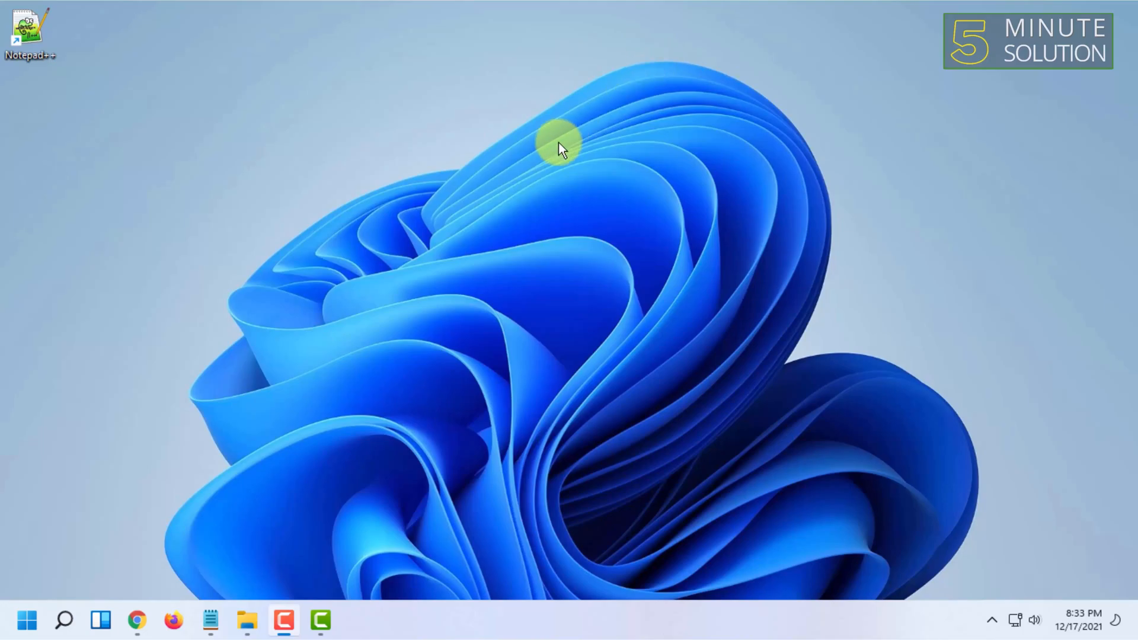
pyautogui.moveTo(209, 442)
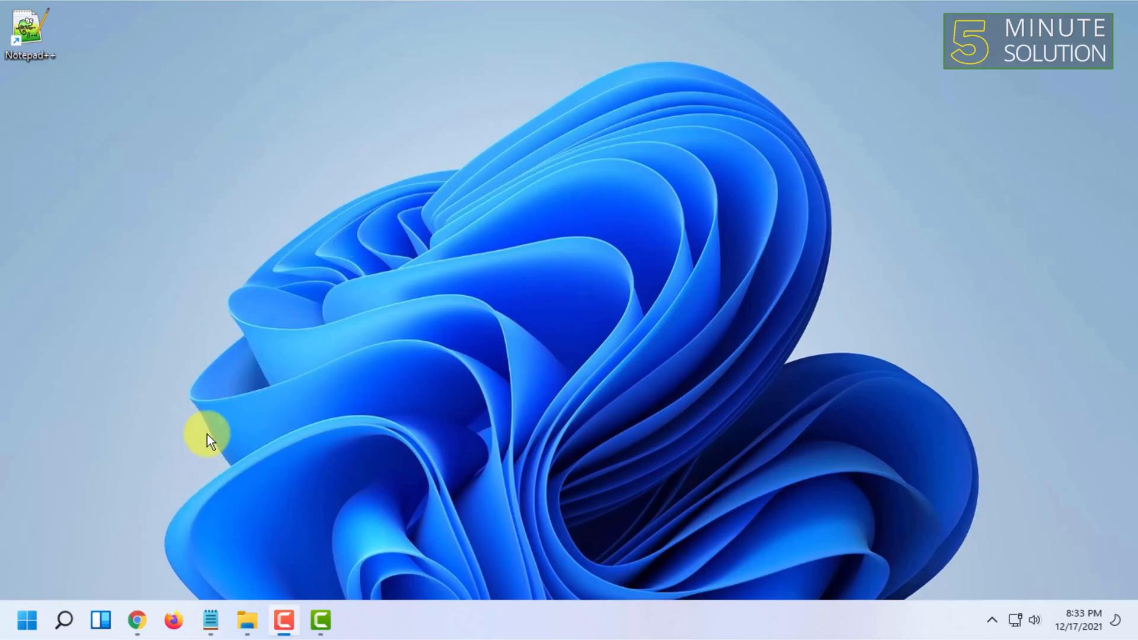
pyautogui.moveTo(424, 190)
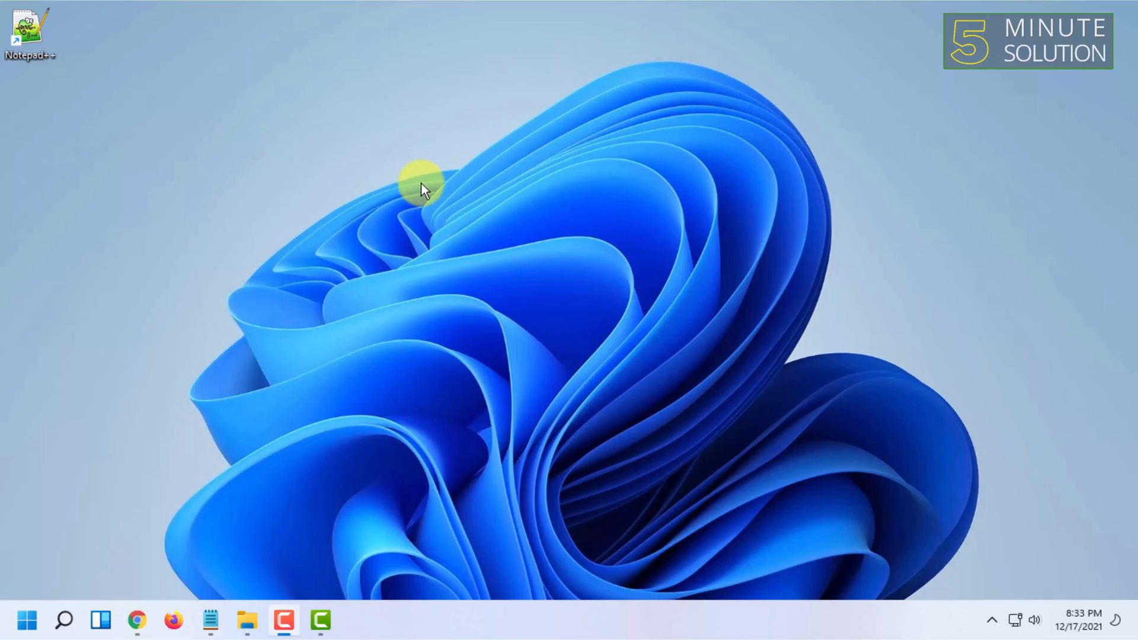
pyautogui.click(135, 619)
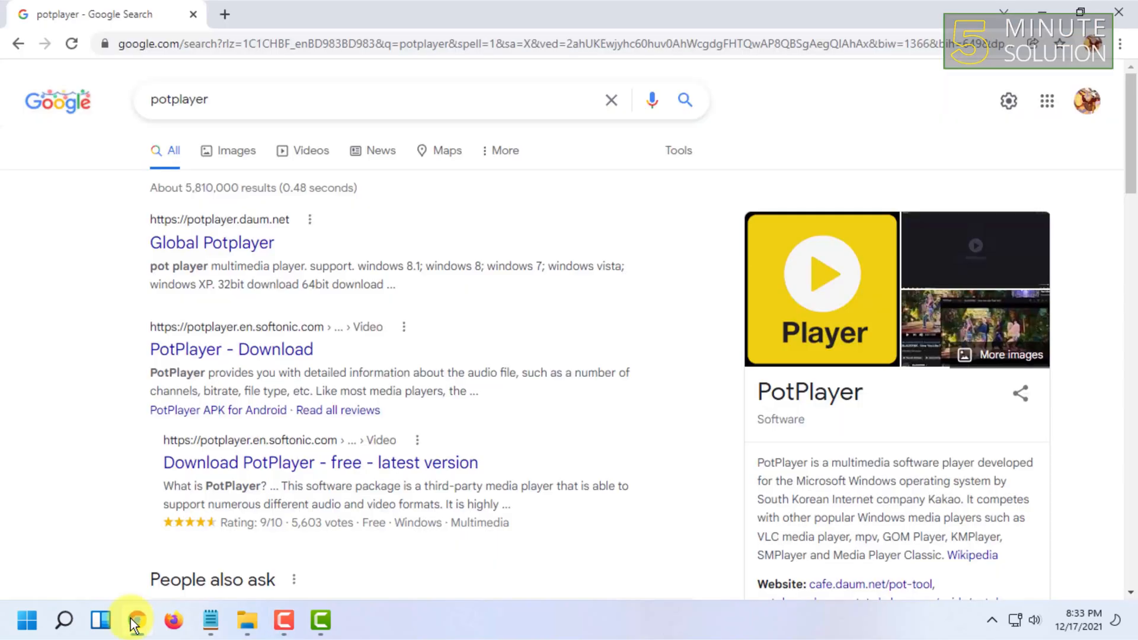
pyautogui.moveTo(304, 315)
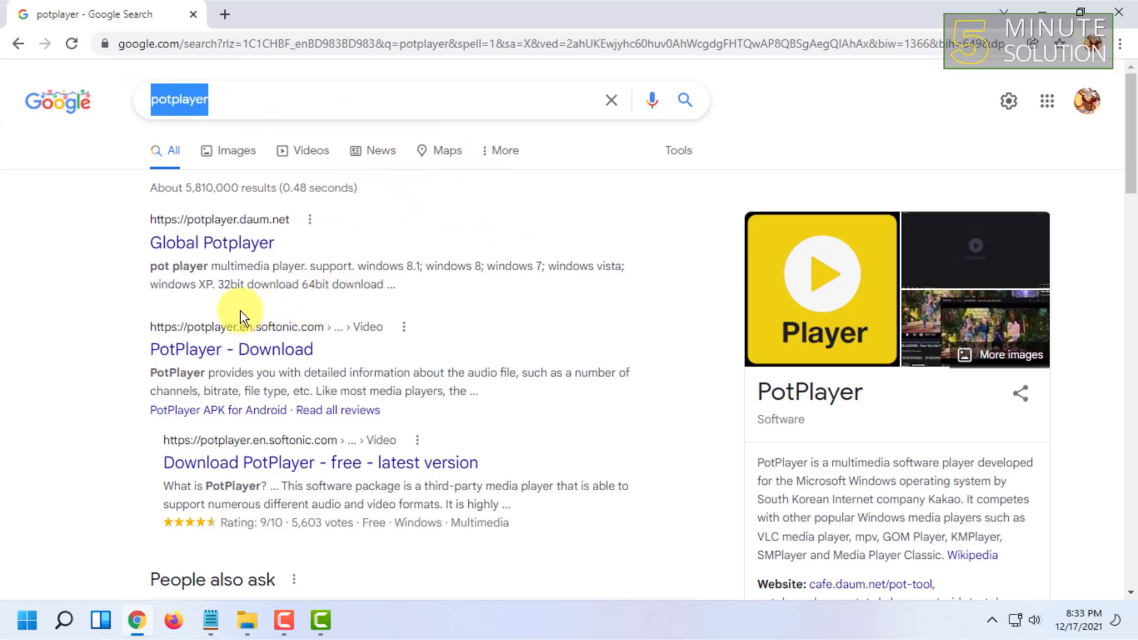
pyautogui.moveTo(296, 183)
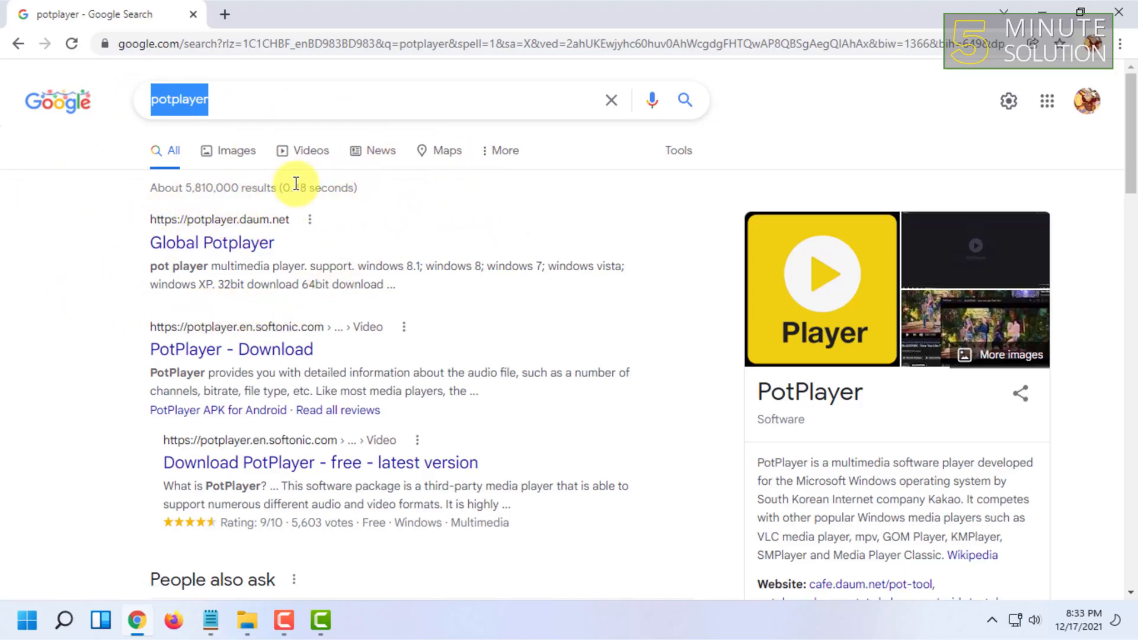
# - Open the 'Global Potplayer' result for potplayer.daum.net
pyautogui.click(211, 99)
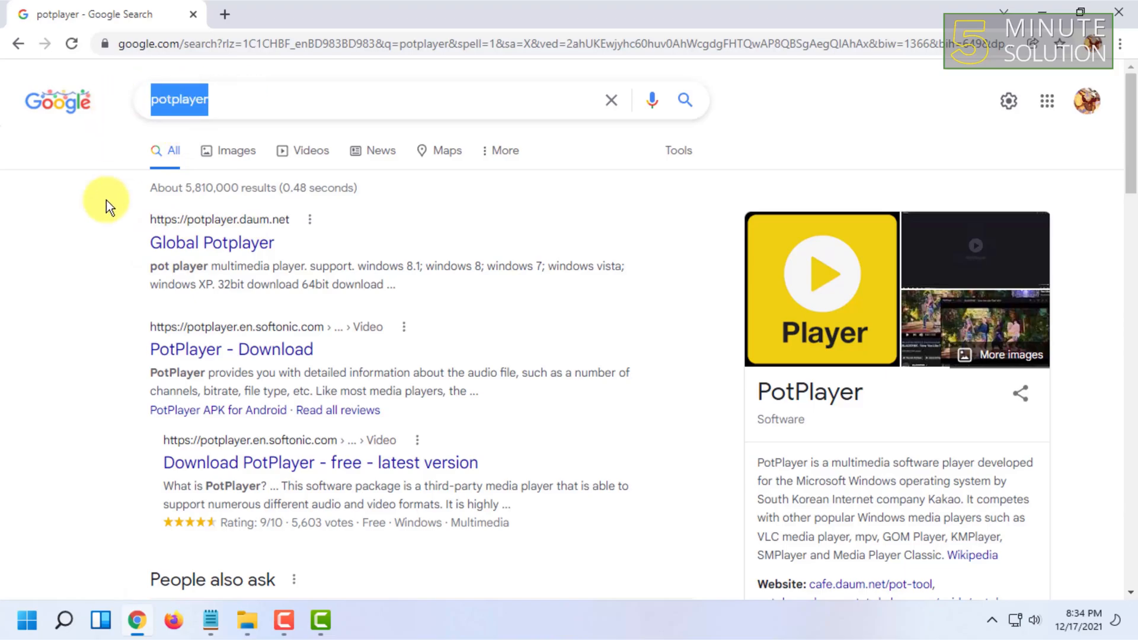
pyautogui.moveTo(199, 229)
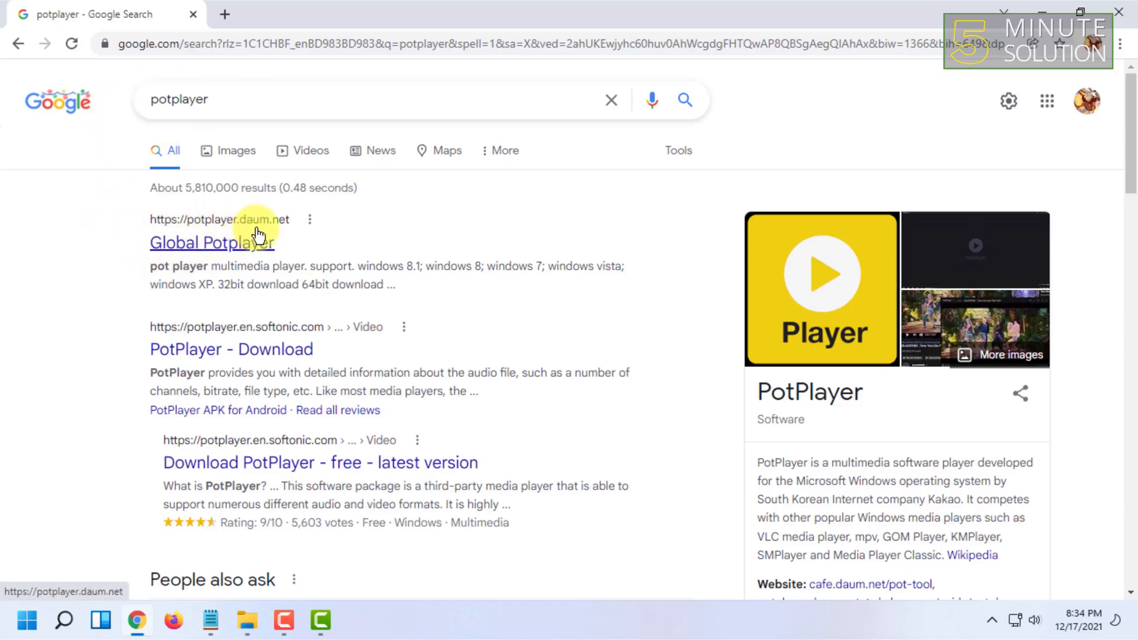
pyautogui.moveTo(187, 246)
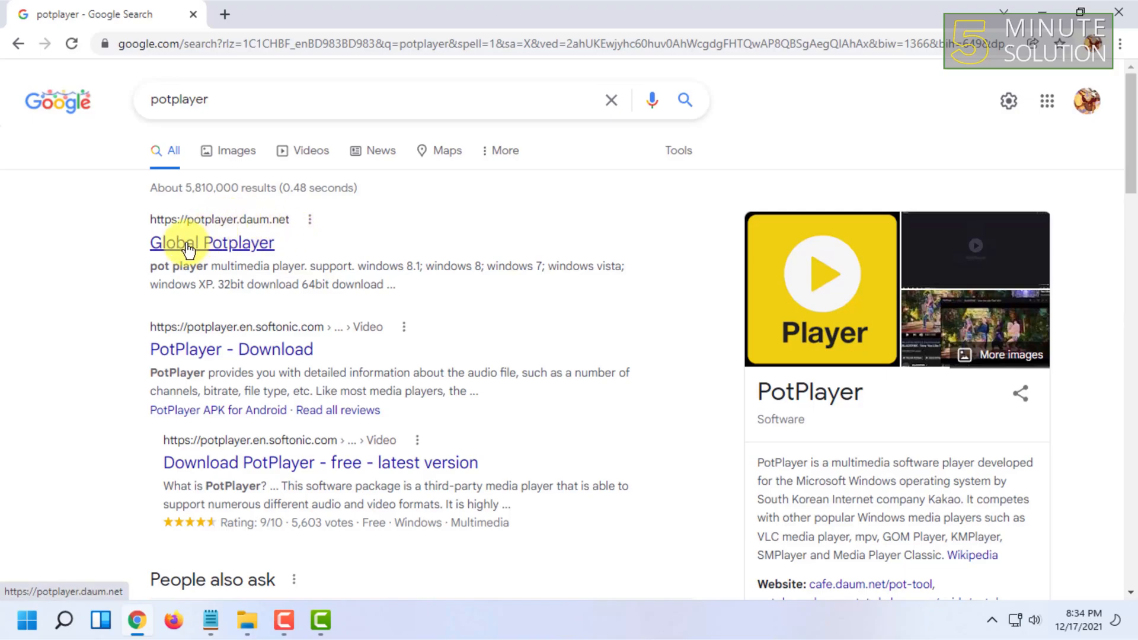
pyautogui.click(211, 242)
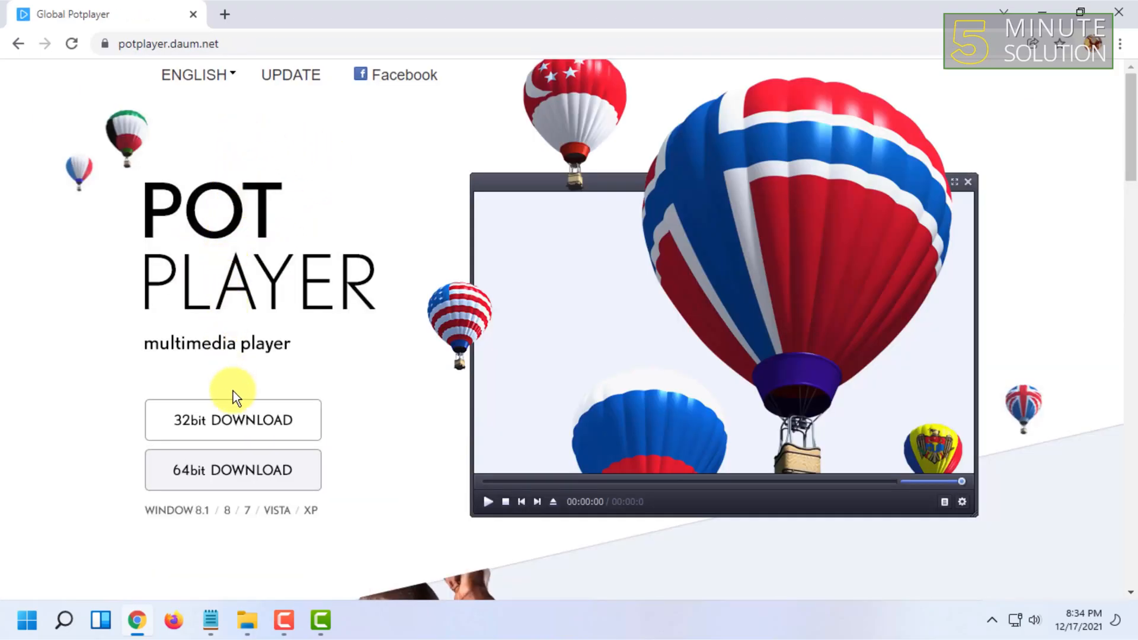
pyautogui.moveTo(165, 448)
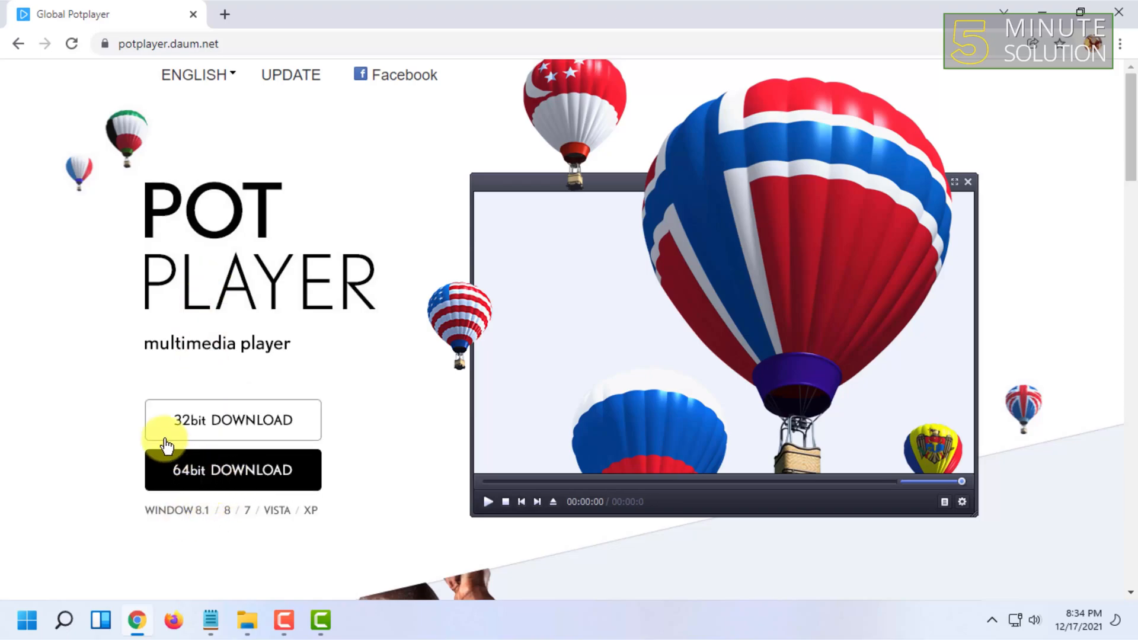
# - Scroll to the '64bit DOWNLOAD' button and start downloading PotPlayerSetup64.exe
pyautogui.scroll(-3)
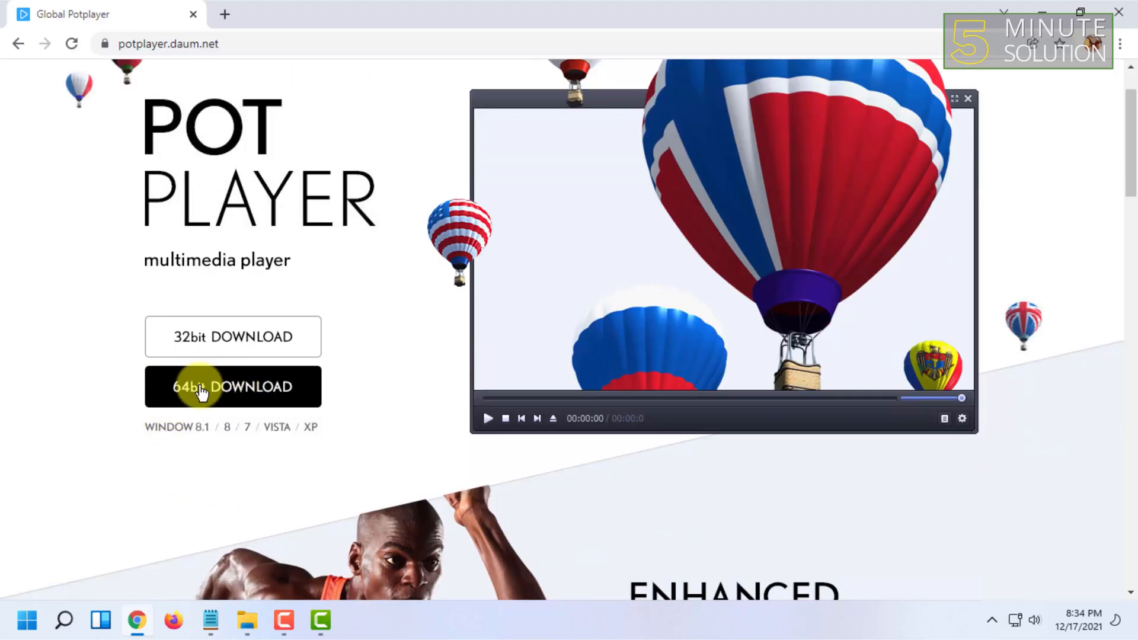
pyautogui.click(203, 387)
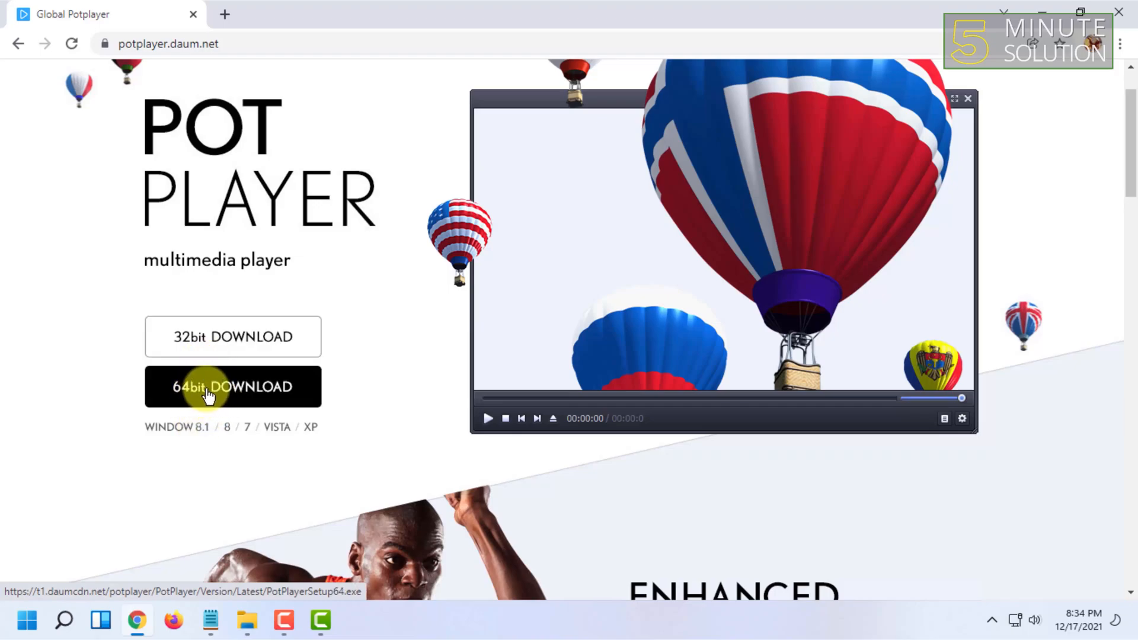
pyautogui.click(207, 387)
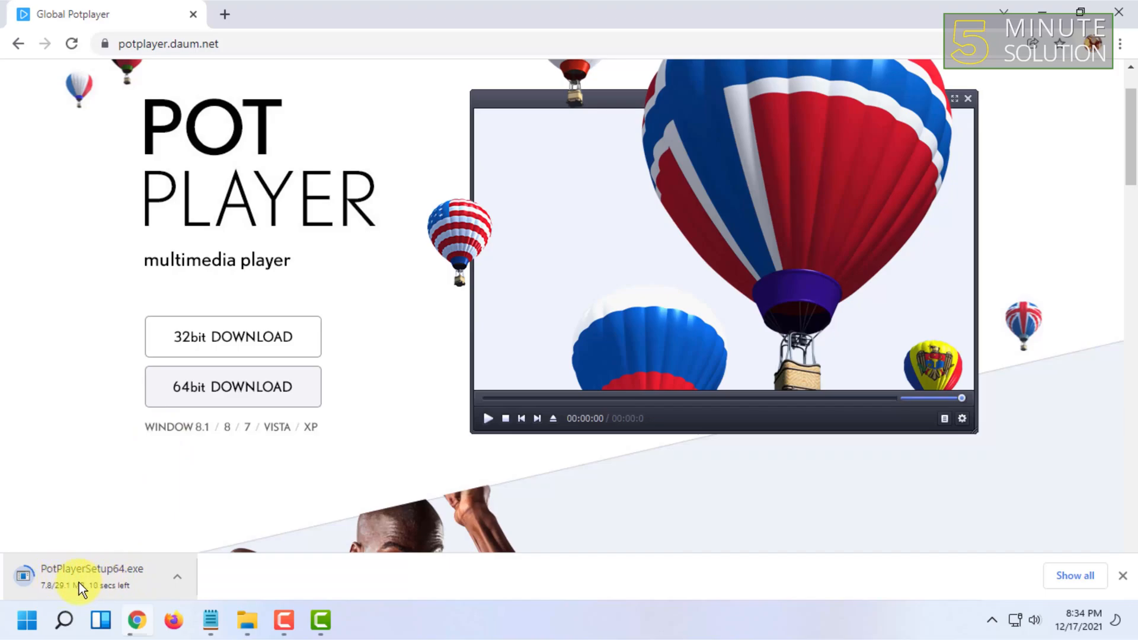
# - Scroll the PotPlayer page while PotPlayerSetup64.exe downloads toward 29.1 MB
pyautogui.scroll(-3)
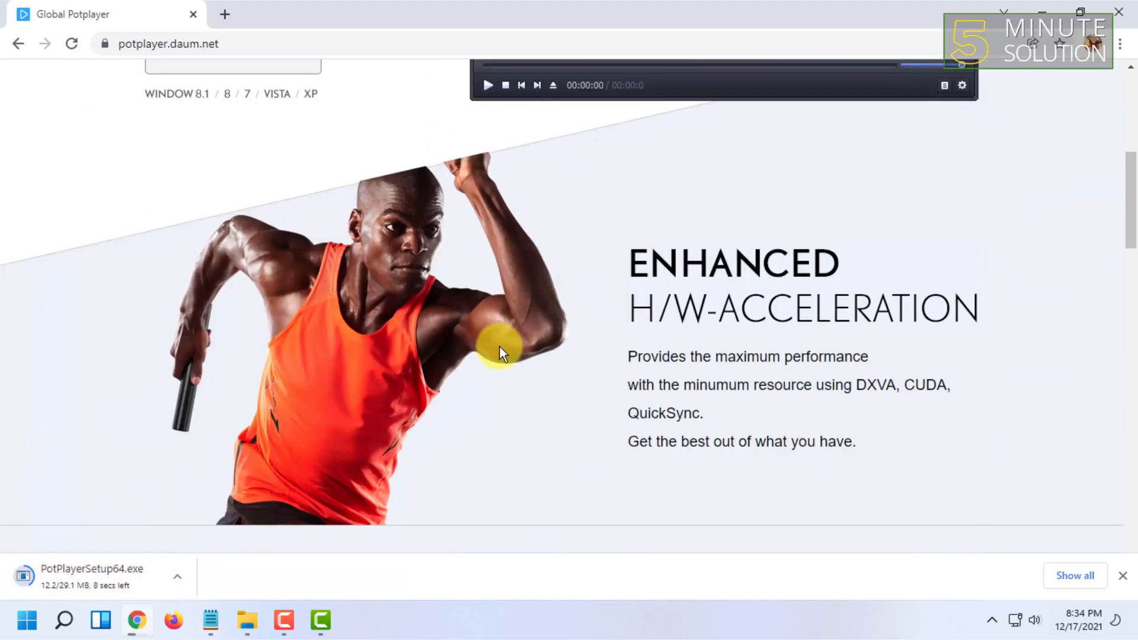
pyautogui.scroll(-3)
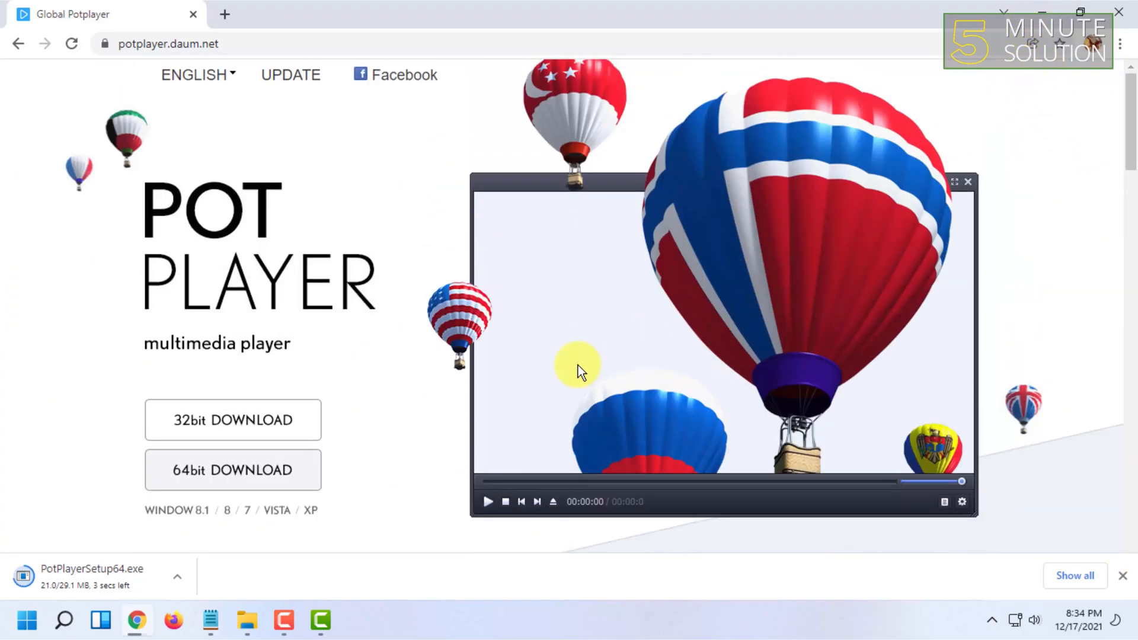
pyautogui.moveTo(819, 323)
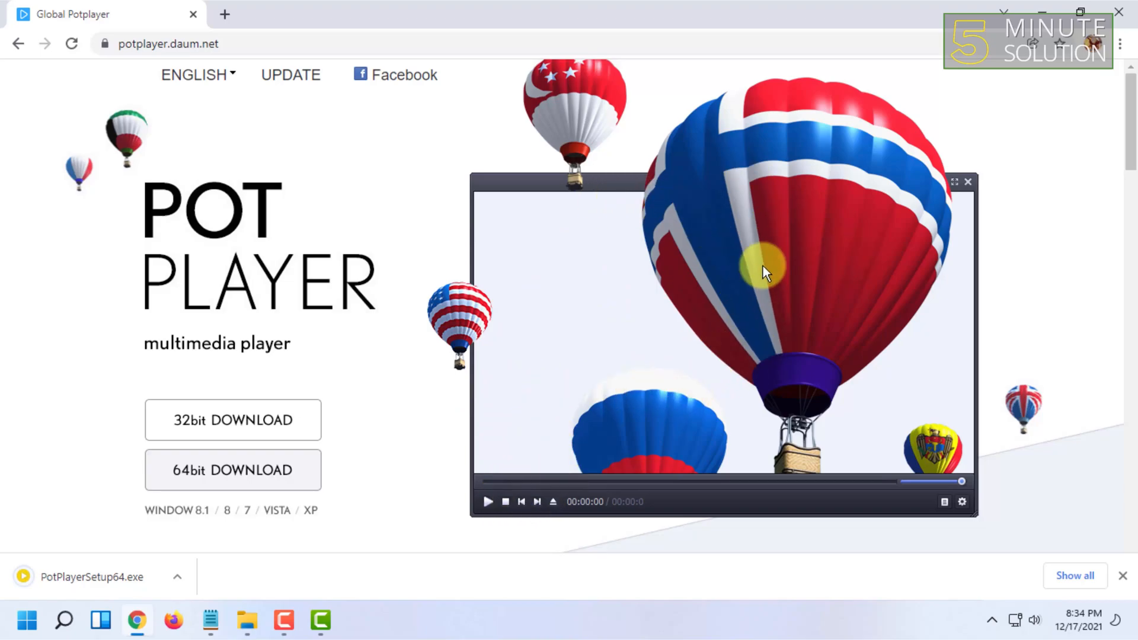
pyautogui.moveTo(667, 382)
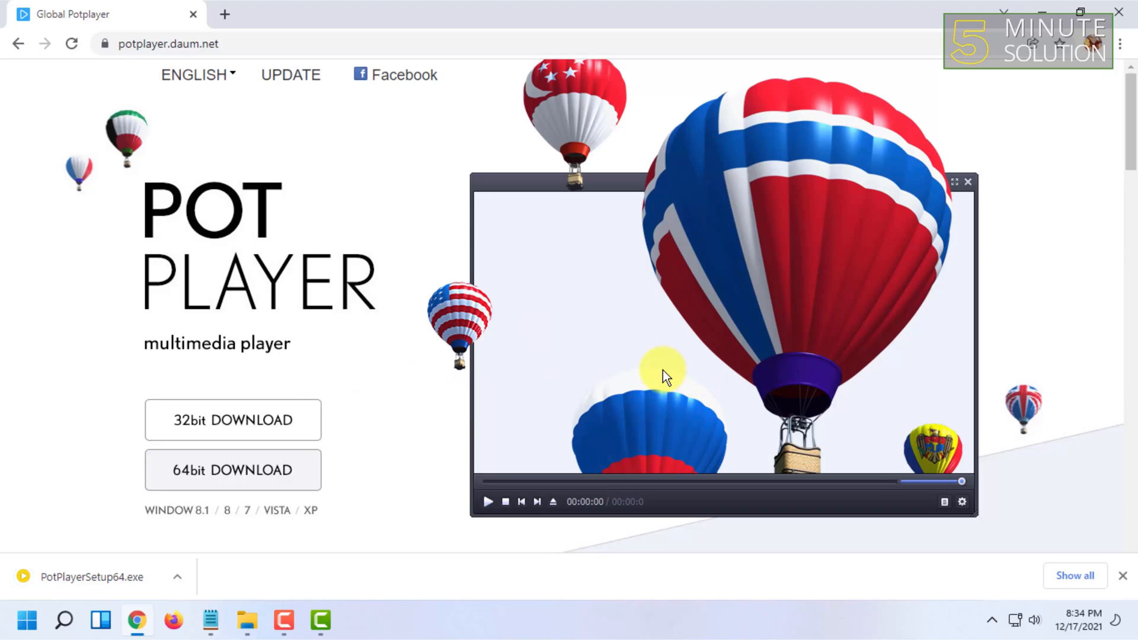
pyautogui.moveTo(704, 128)
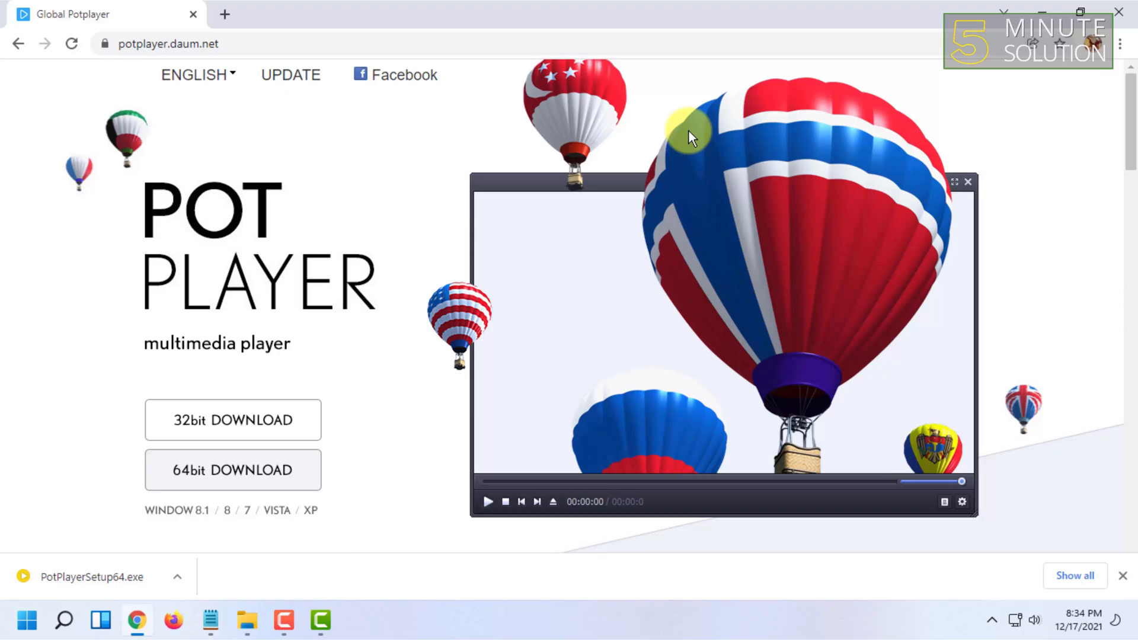
pyautogui.moveTo(680, 55)
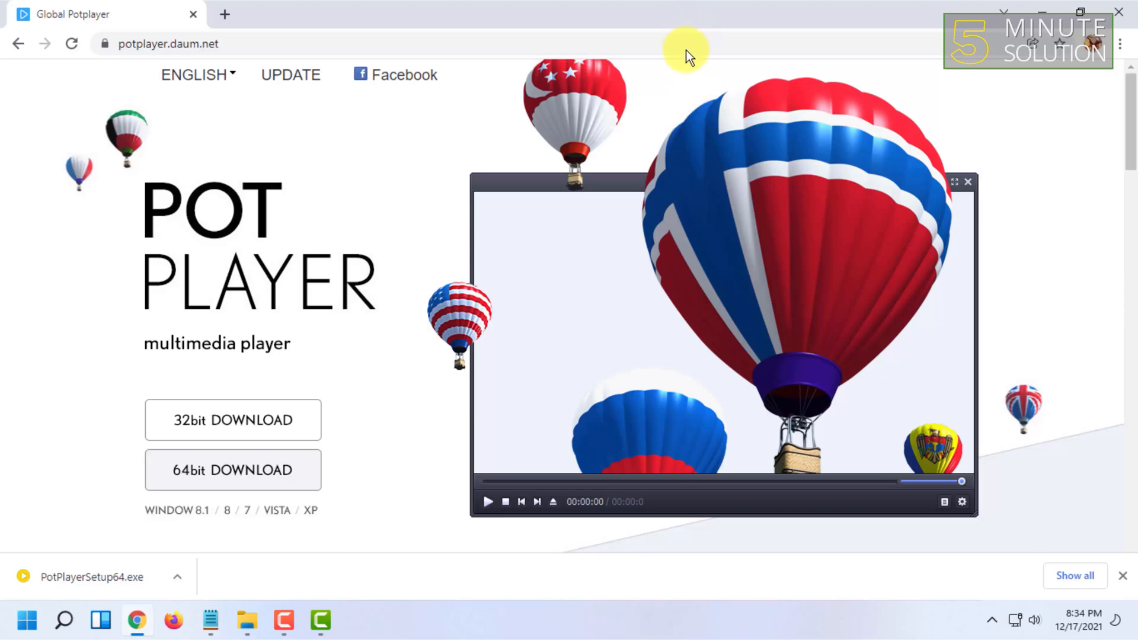
pyautogui.moveTo(688, 56)
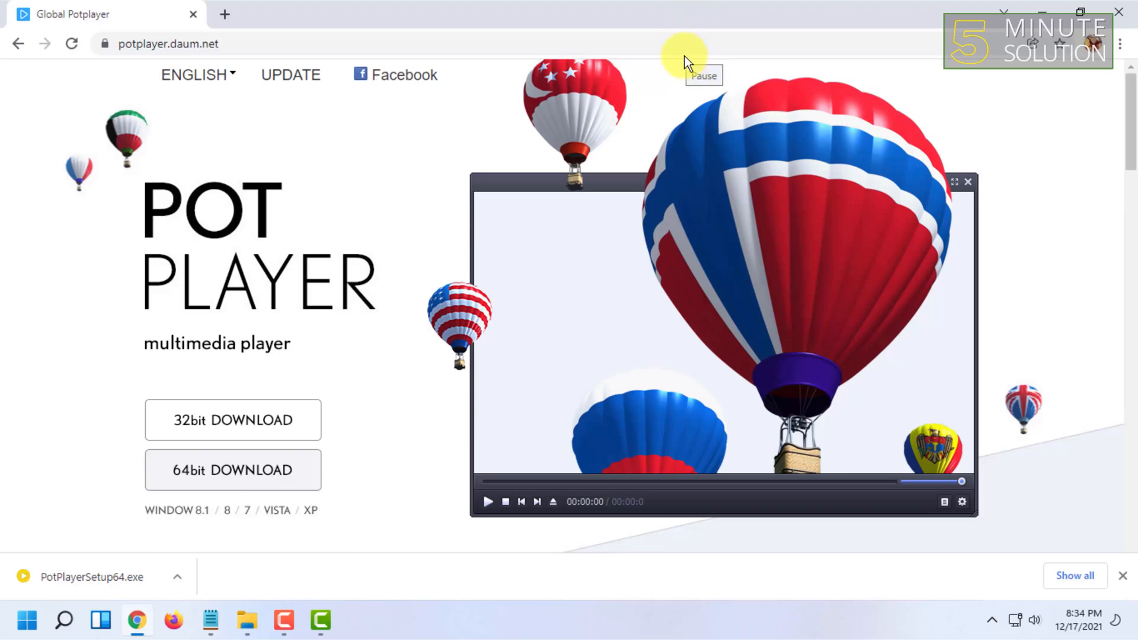
pyautogui.moveTo(692, 65)
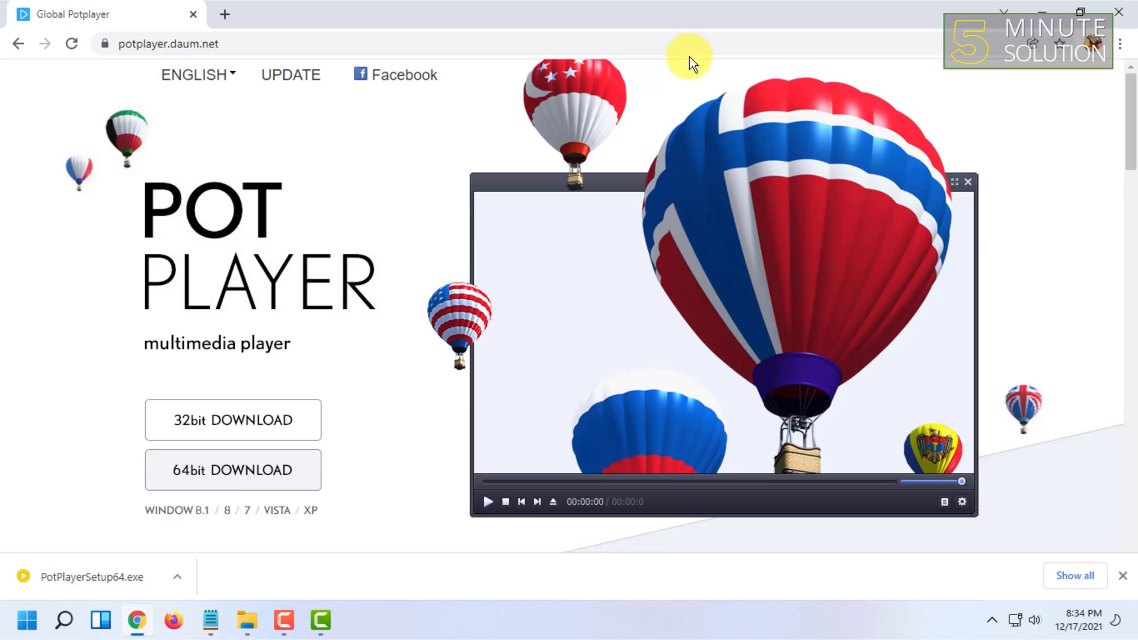